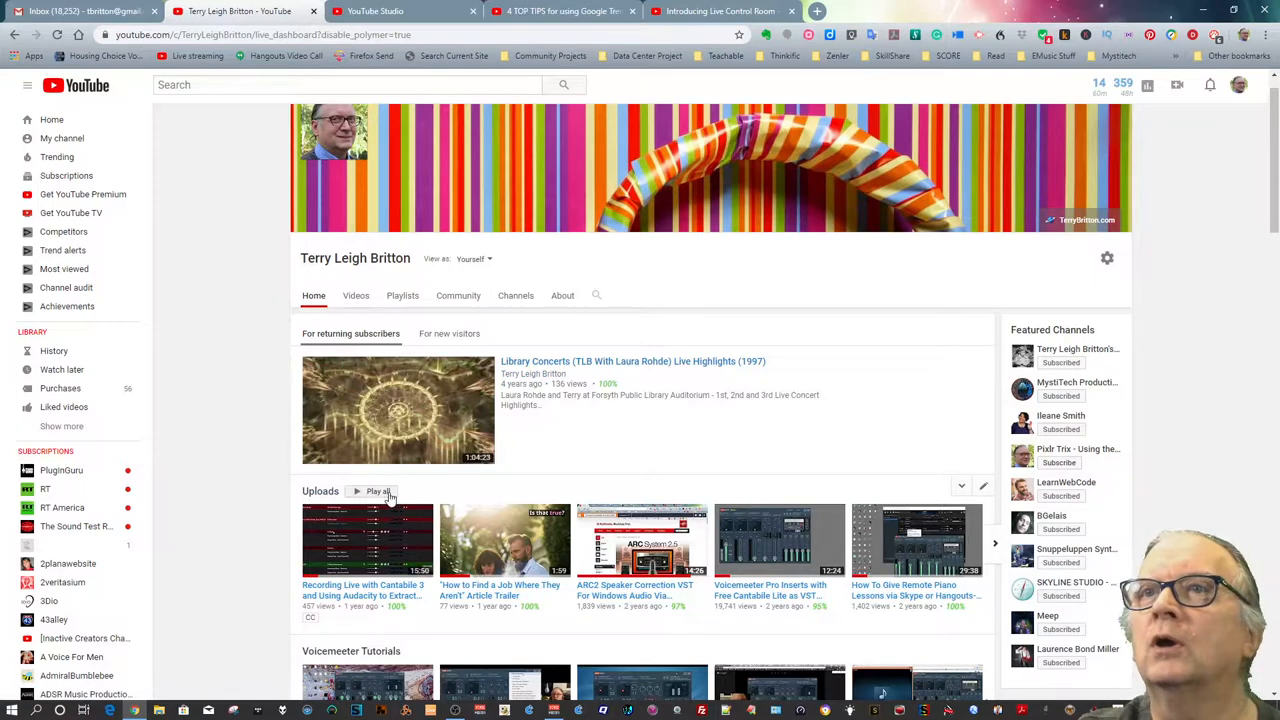
# Scroll down past the Uploads shelf to the Voicemeeter, Cantabile 3, OBS and Camstudio tutorial shelves.
pyautogui.scroll(-3)
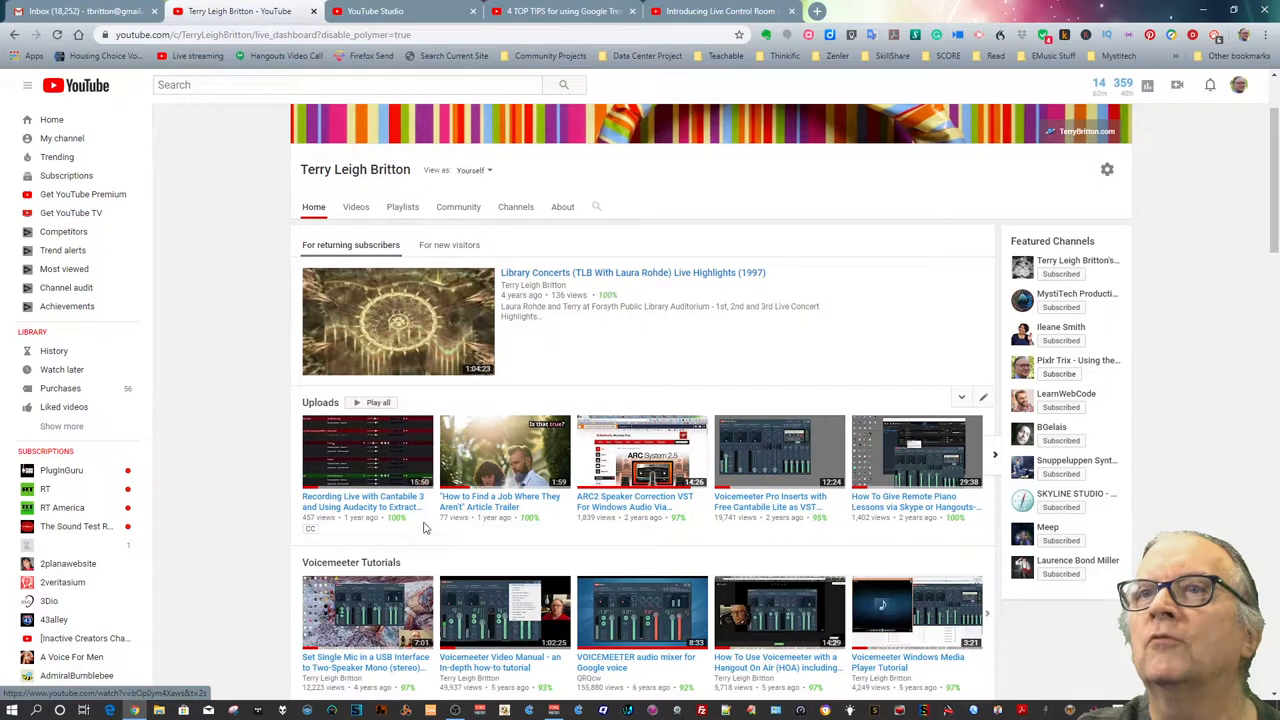
pyautogui.scroll(-3)
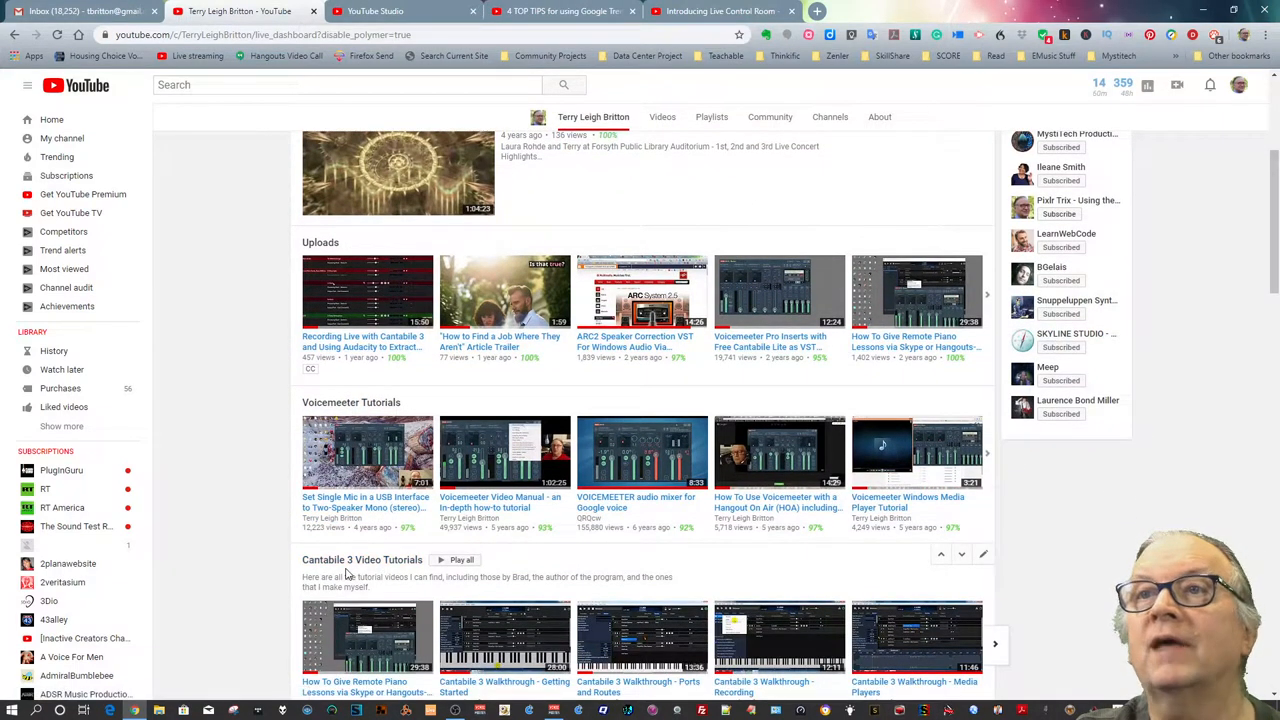
pyautogui.scroll(-3)
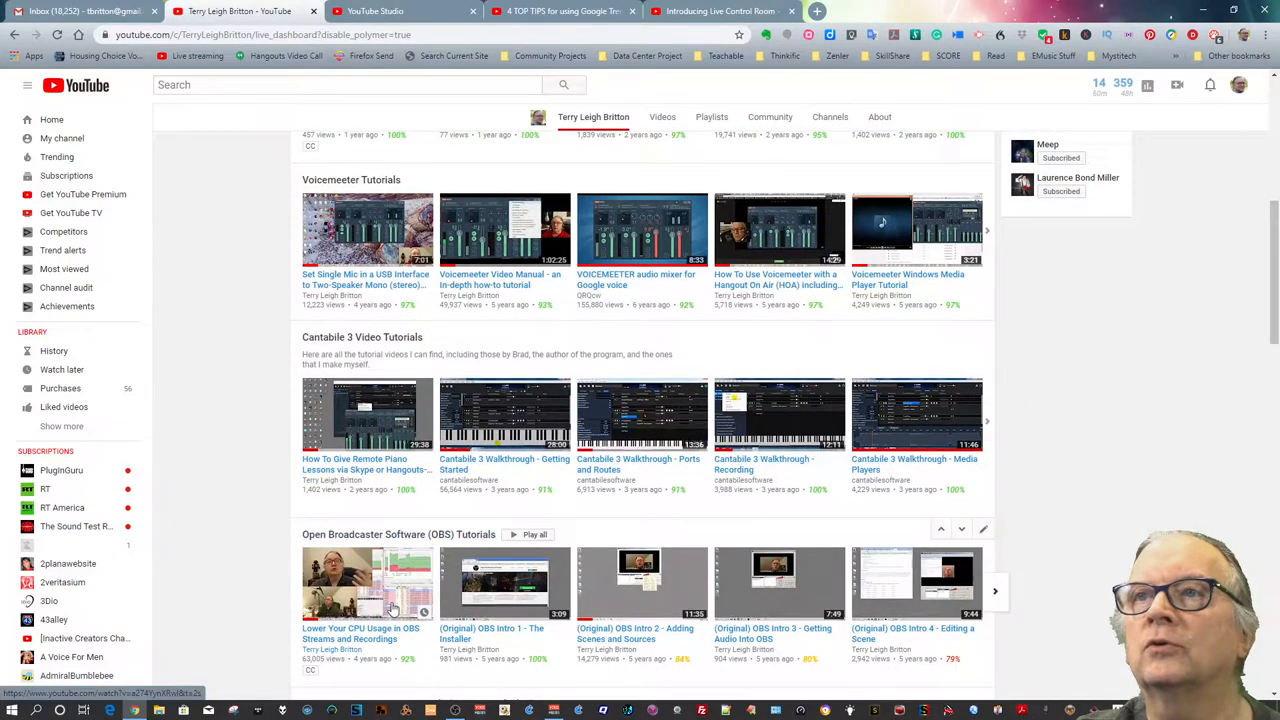
pyautogui.scroll(-3)
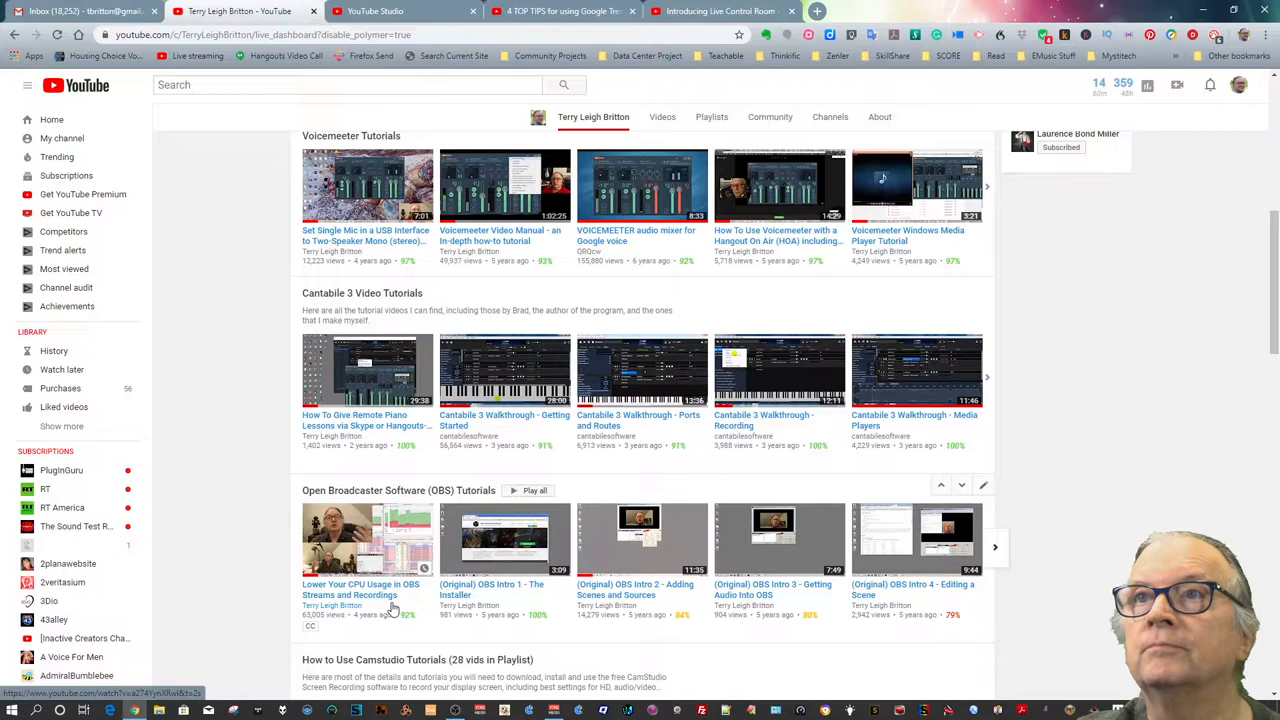
pyautogui.scroll(3)
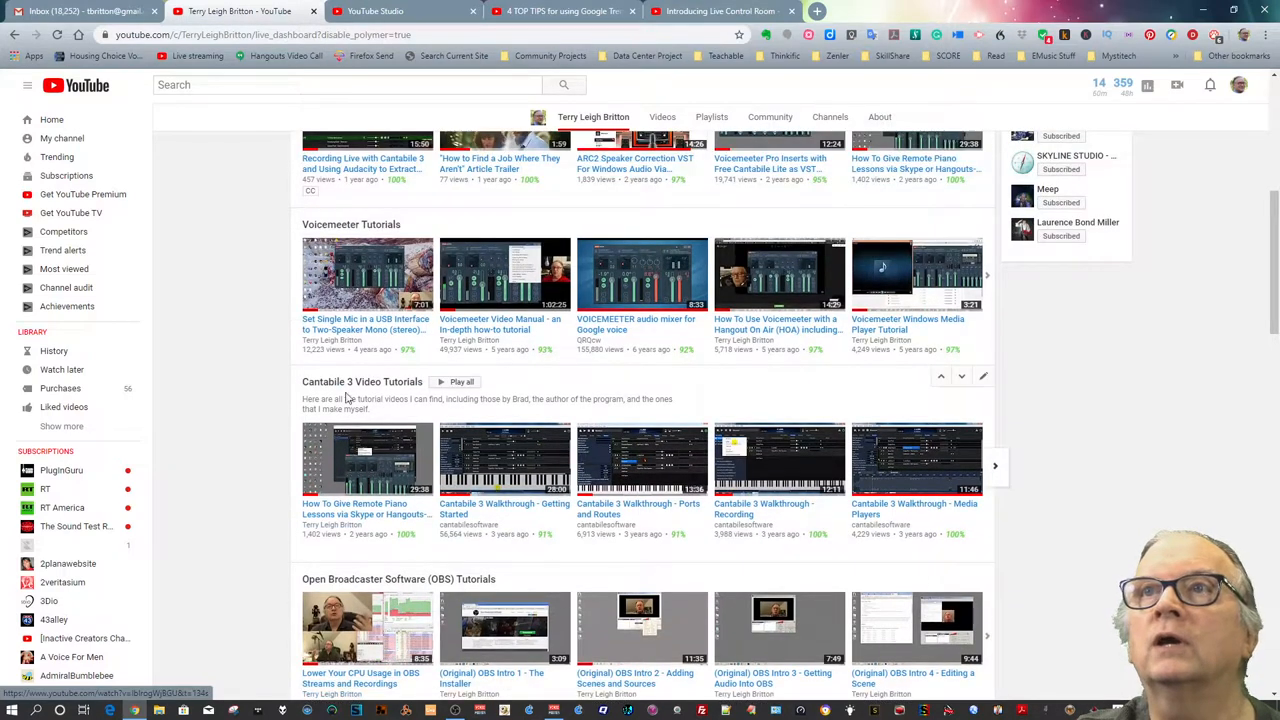
pyautogui.moveTo(476, 440)
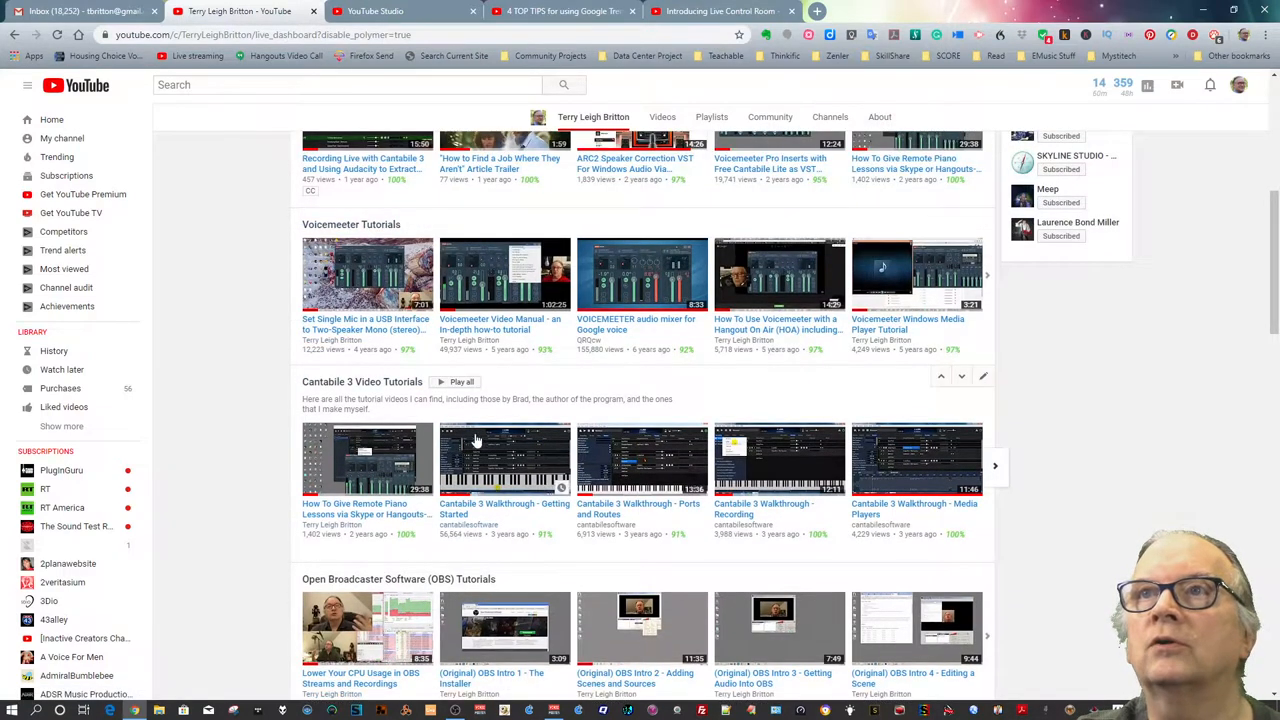
pyautogui.scroll(-3)
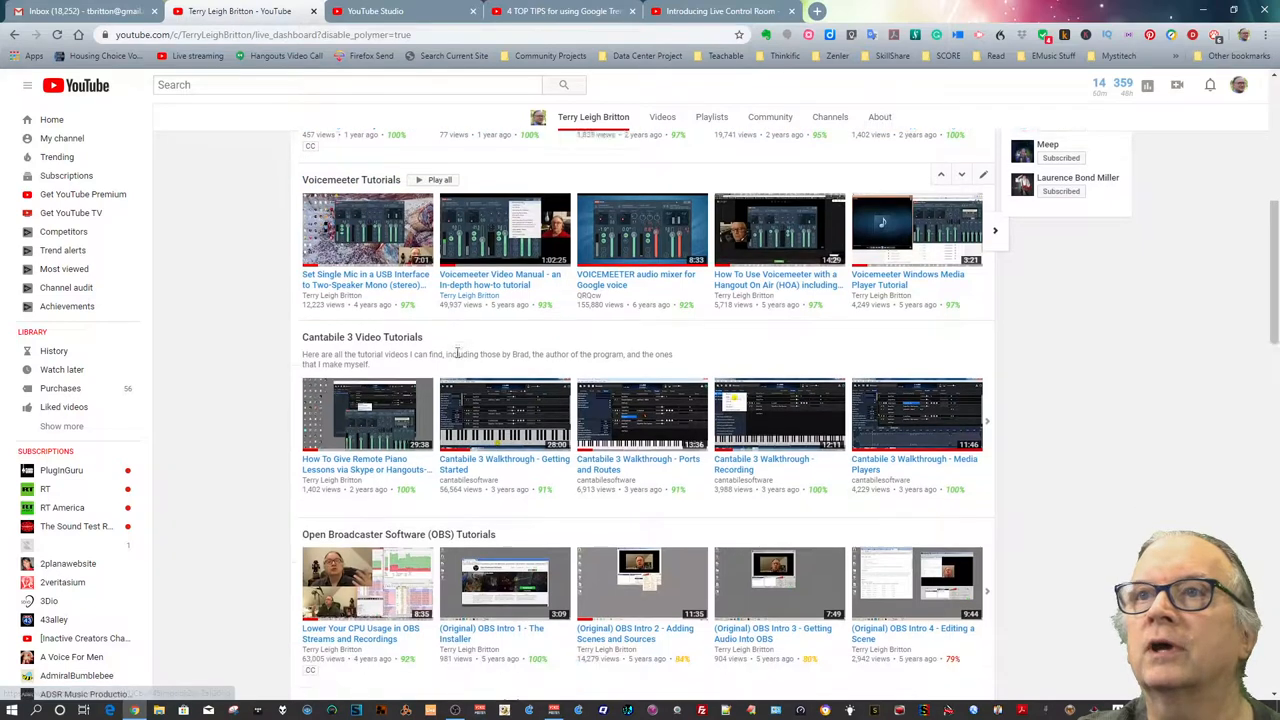
pyautogui.scroll(-3)
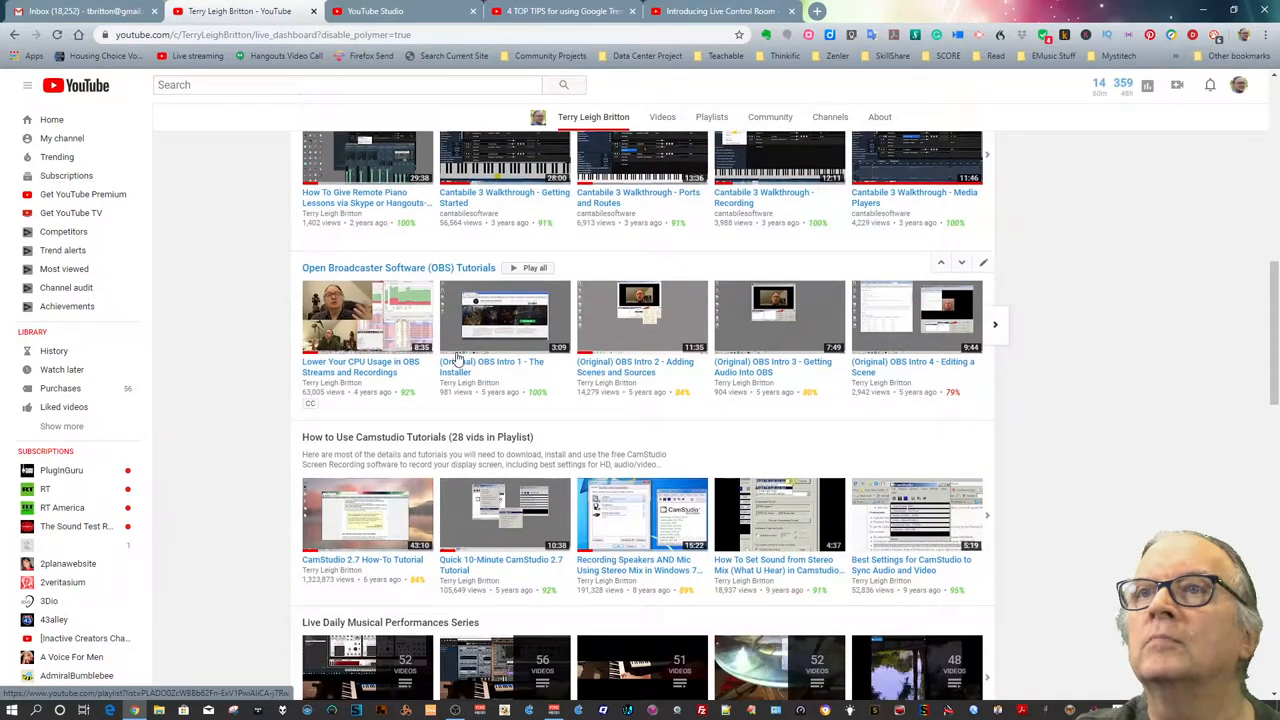
pyautogui.moveTo(648, 440)
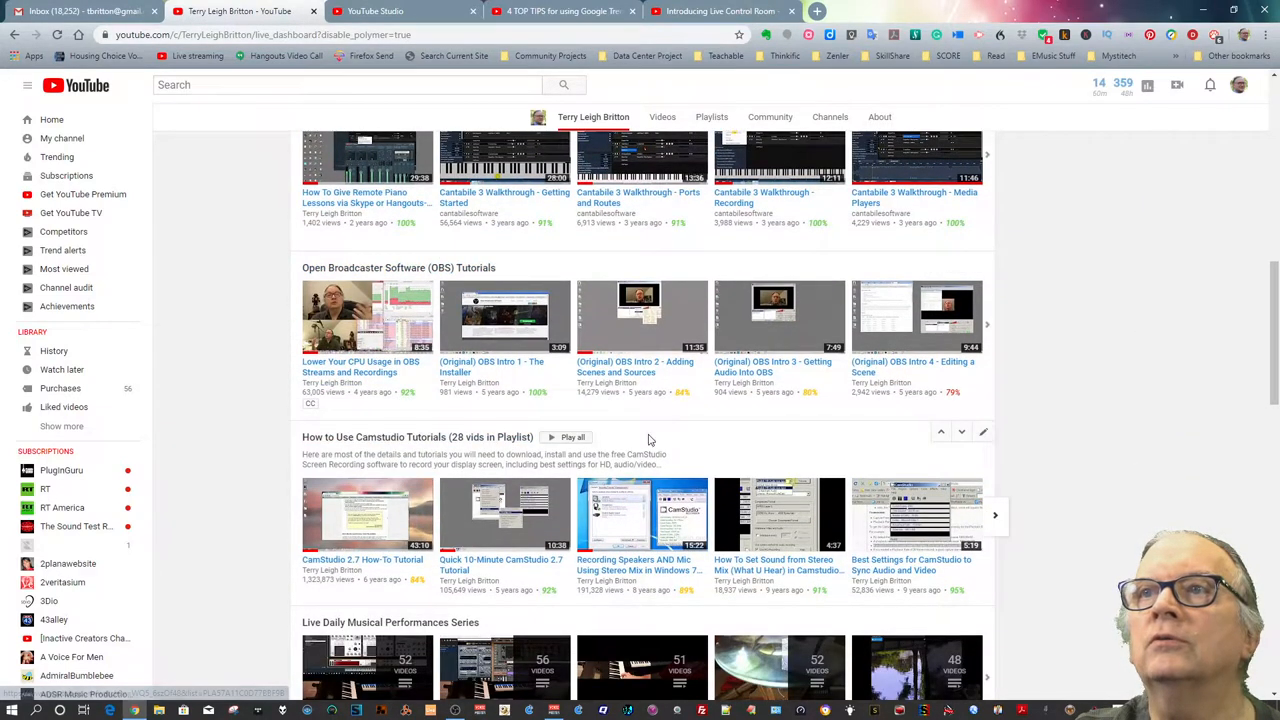
pyautogui.moveTo(224, 468)
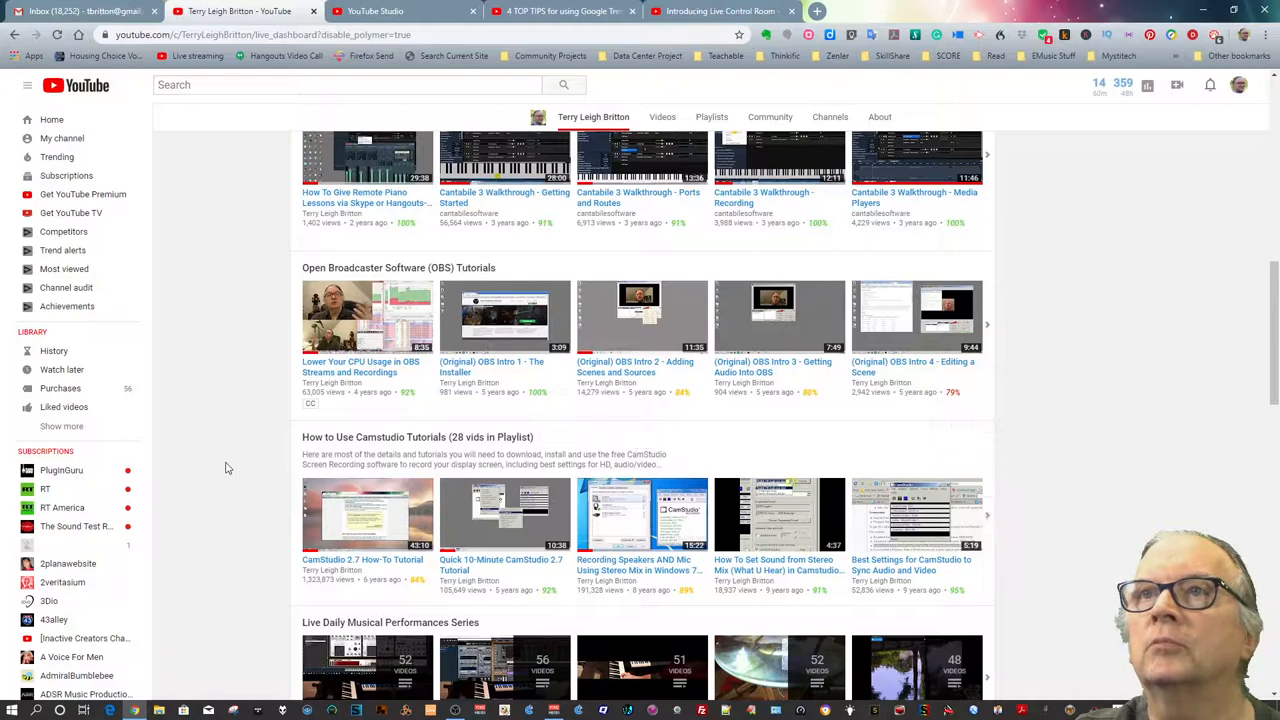
pyautogui.moveTo(220, 444)
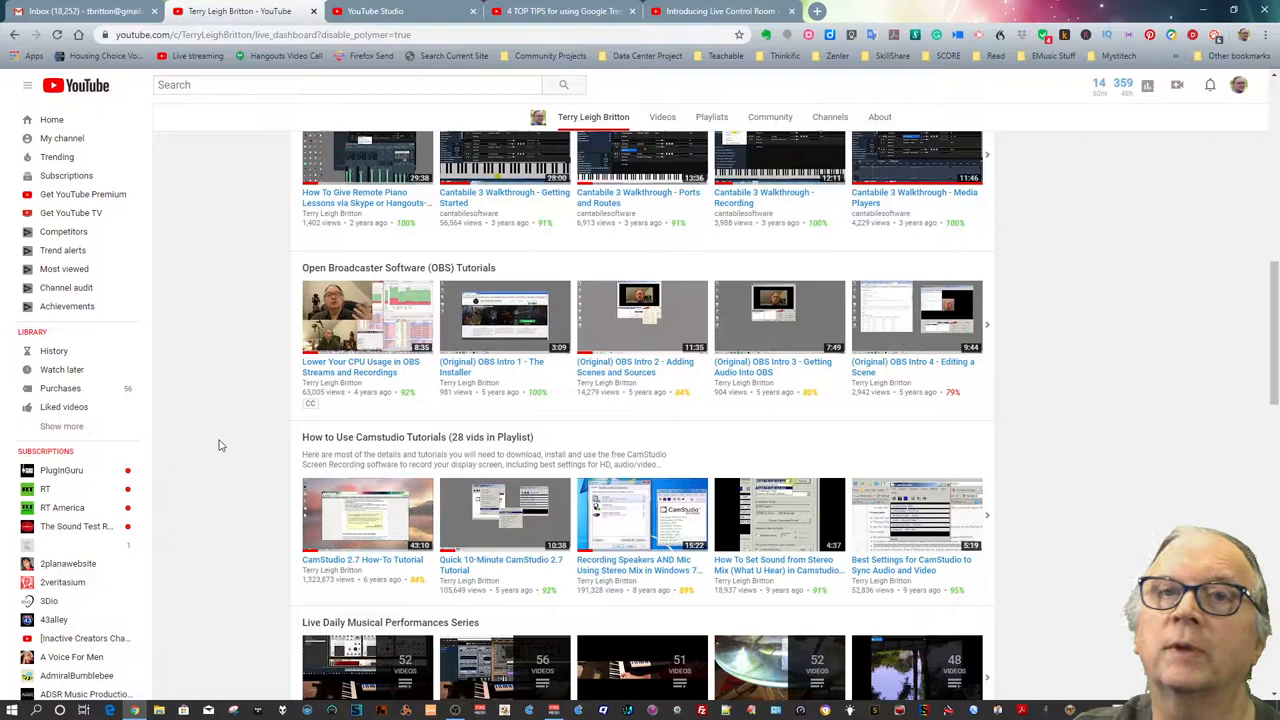
# Scroll slightly further to show the Live Daily Musical Performances shelf and live show archive.
pyautogui.scroll(-3)
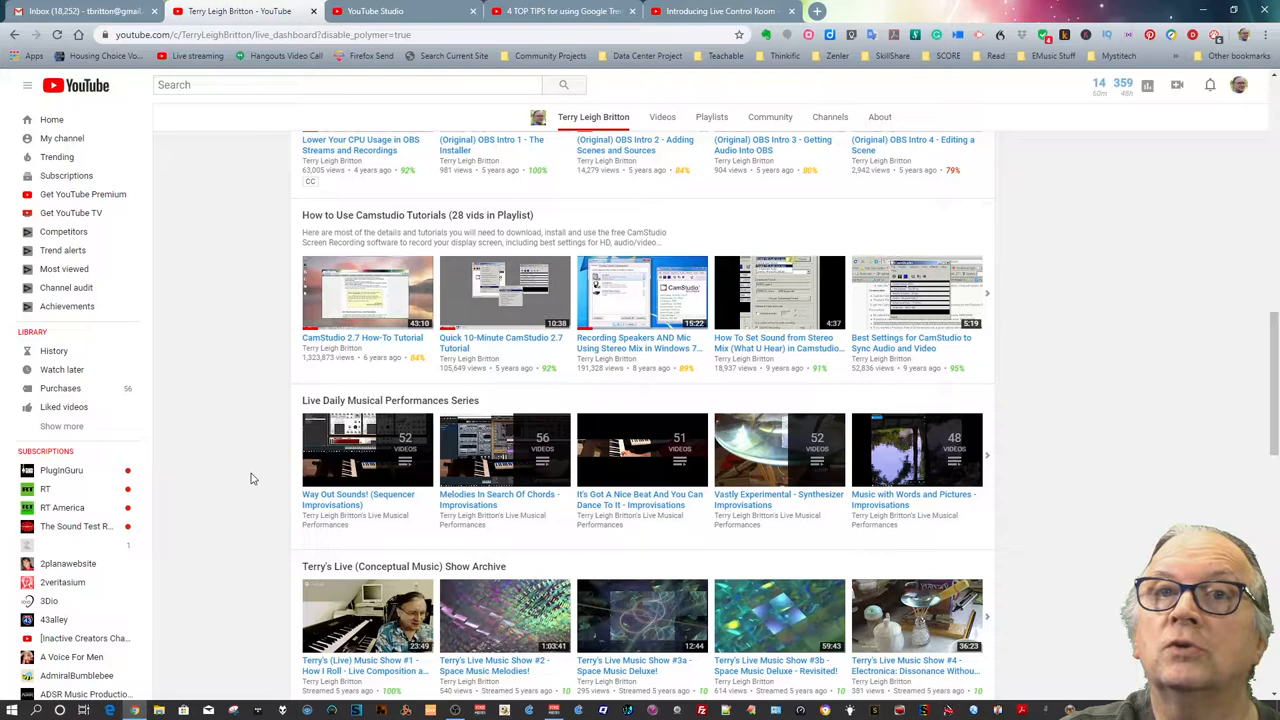
pyautogui.moveTo(248, 460)
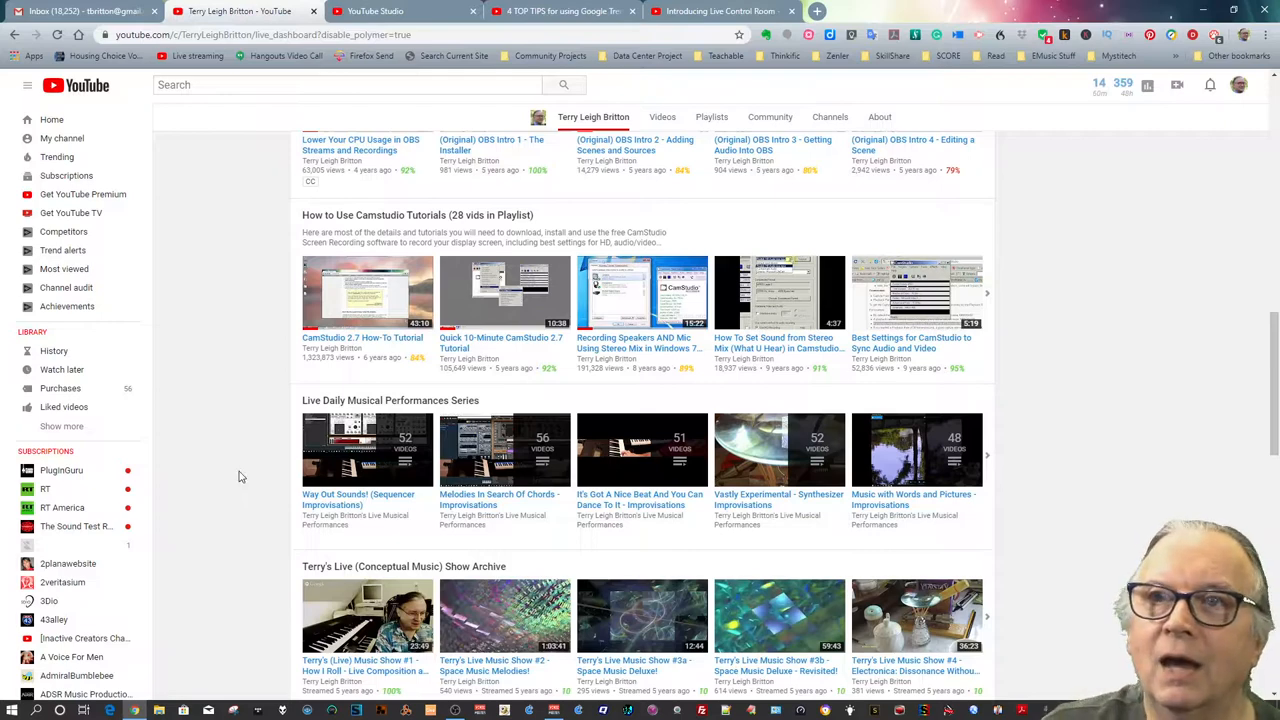
pyautogui.moveTo(238, 498)
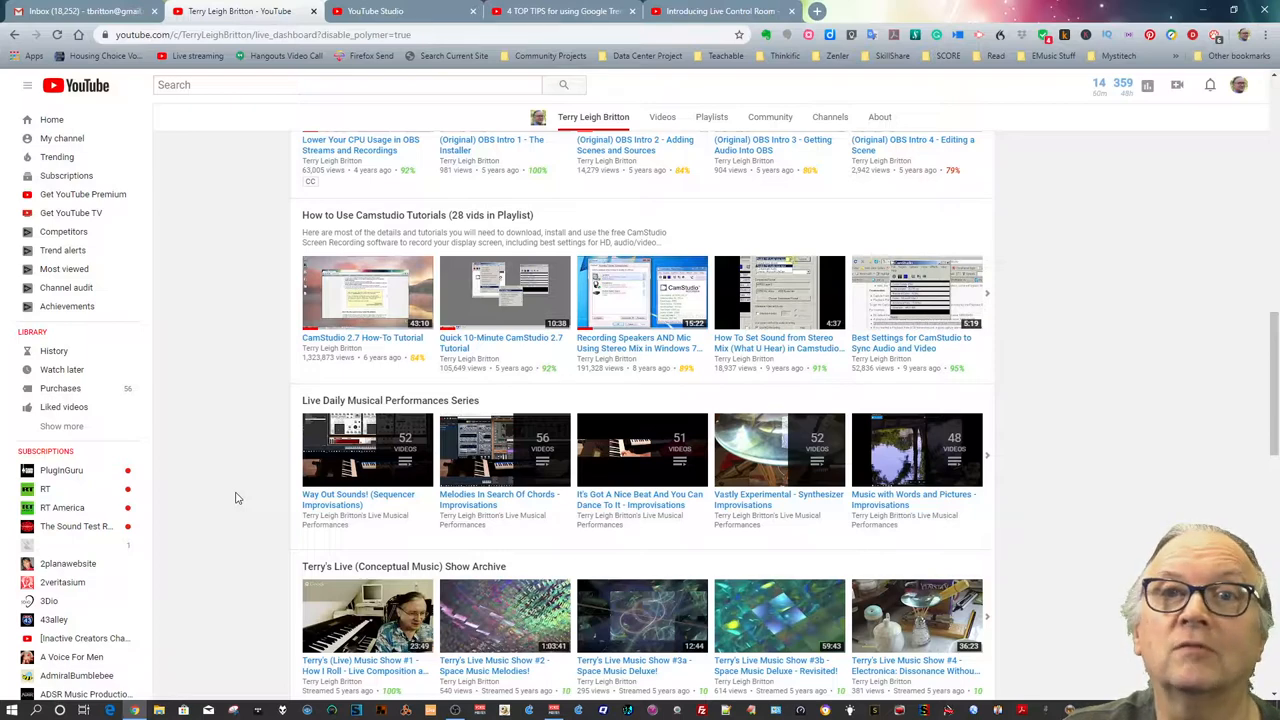
# Scroll through Other Videos and Favorite Synth and plugin tutorials to the page bottom, then back to Hot Items!
pyautogui.scroll(-3)
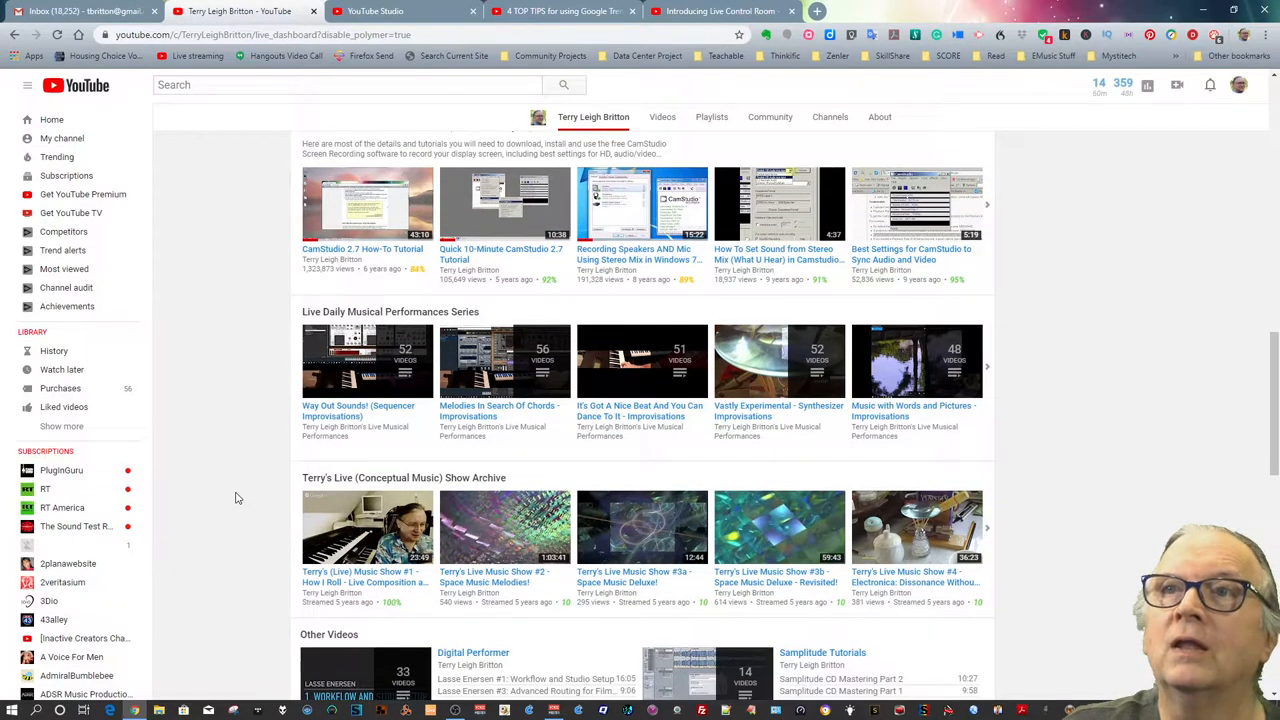
pyautogui.scroll(-3)
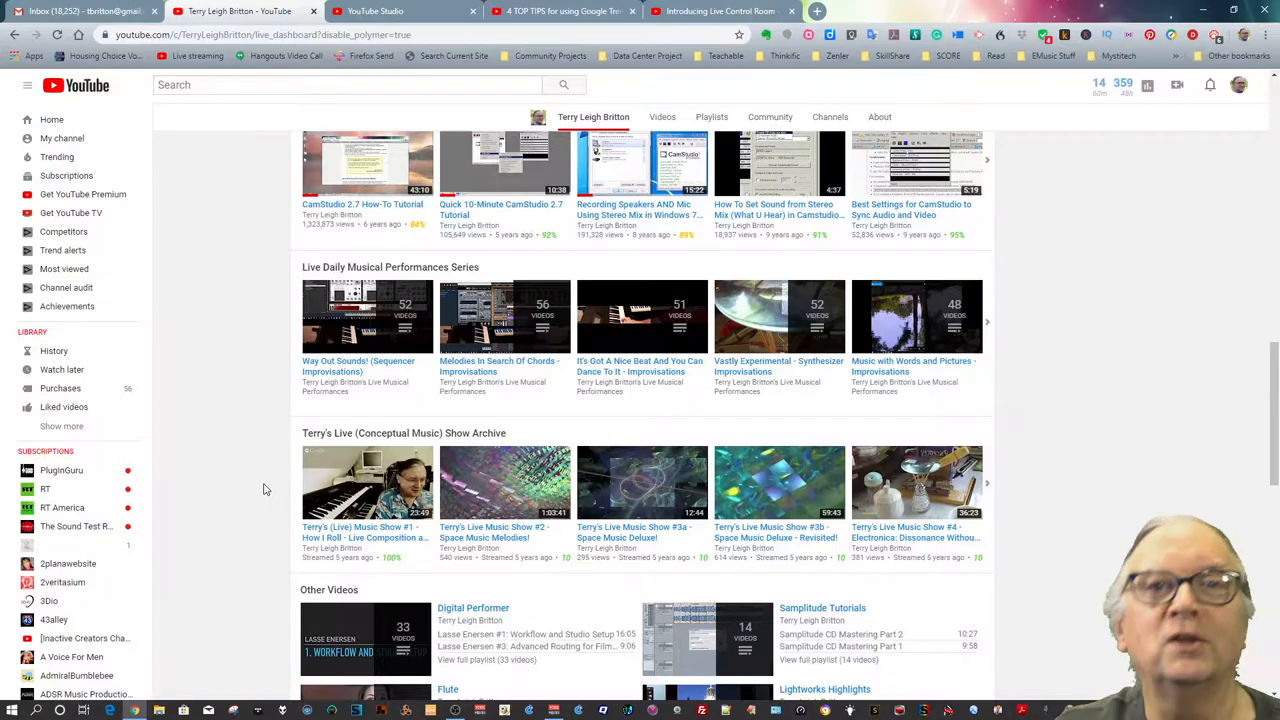
pyautogui.moveTo(244, 494)
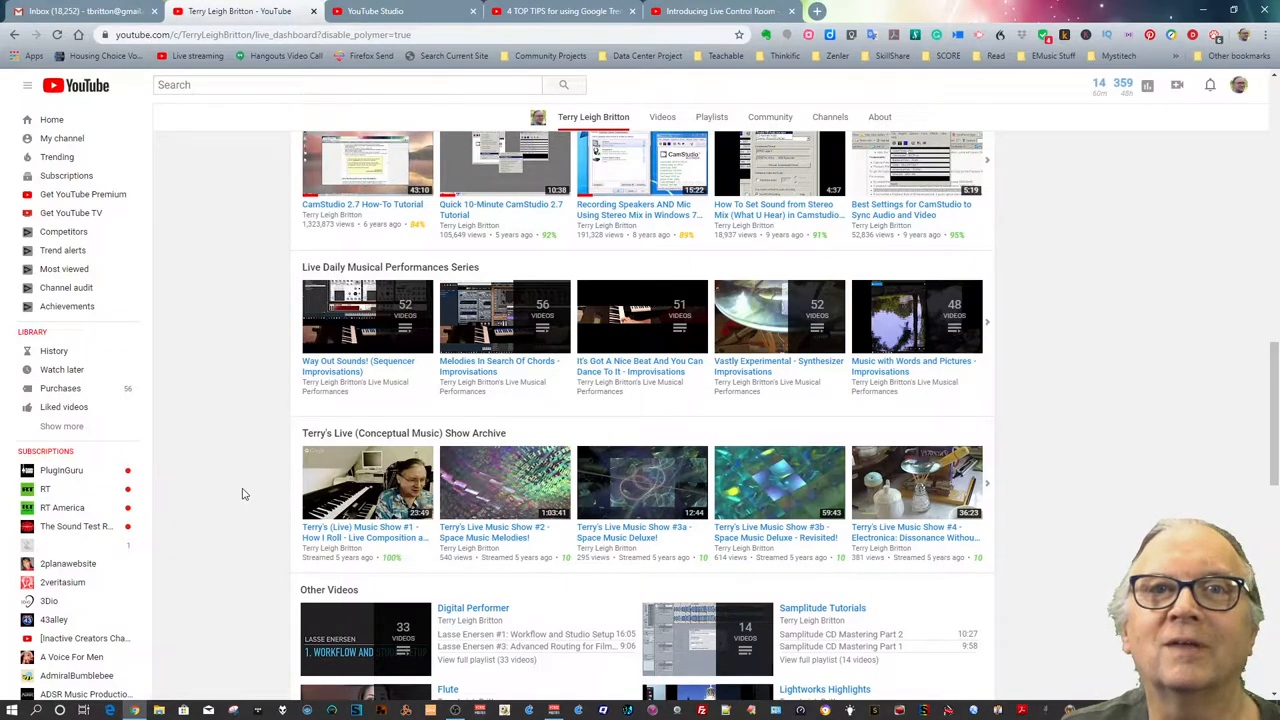
pyautogui.scroll(-3)
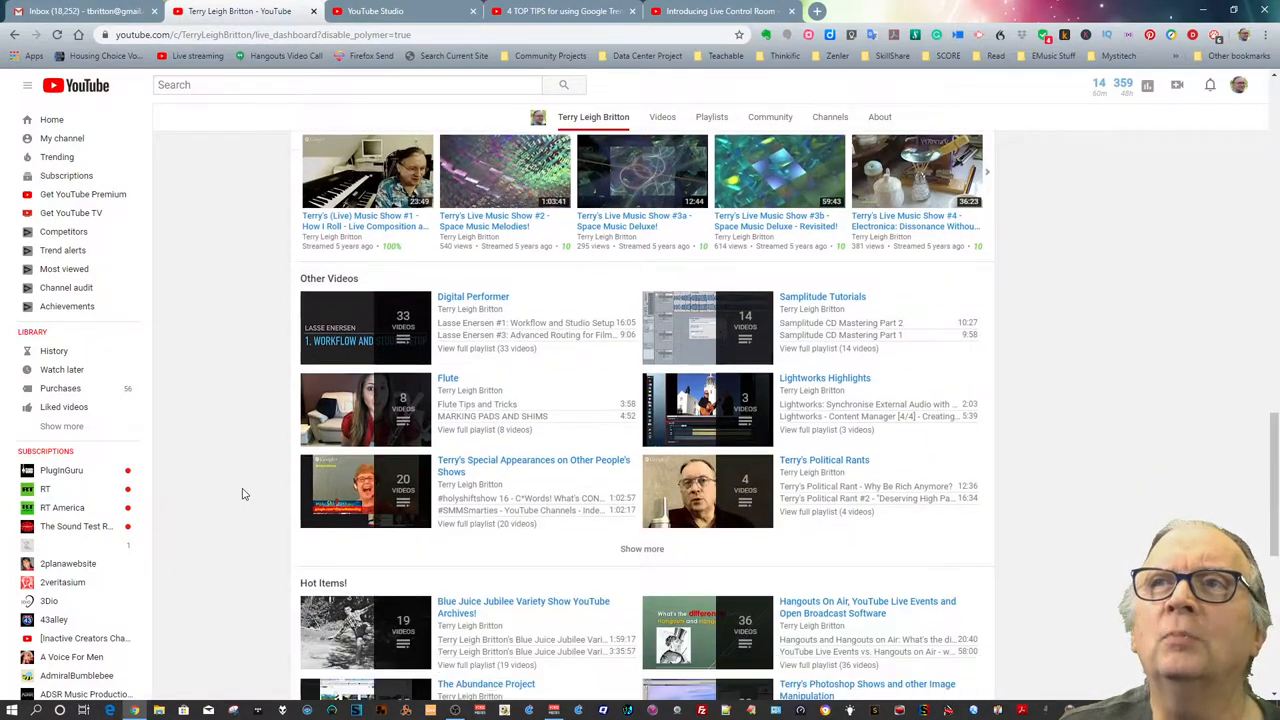
pyautogui.scroll(-3)
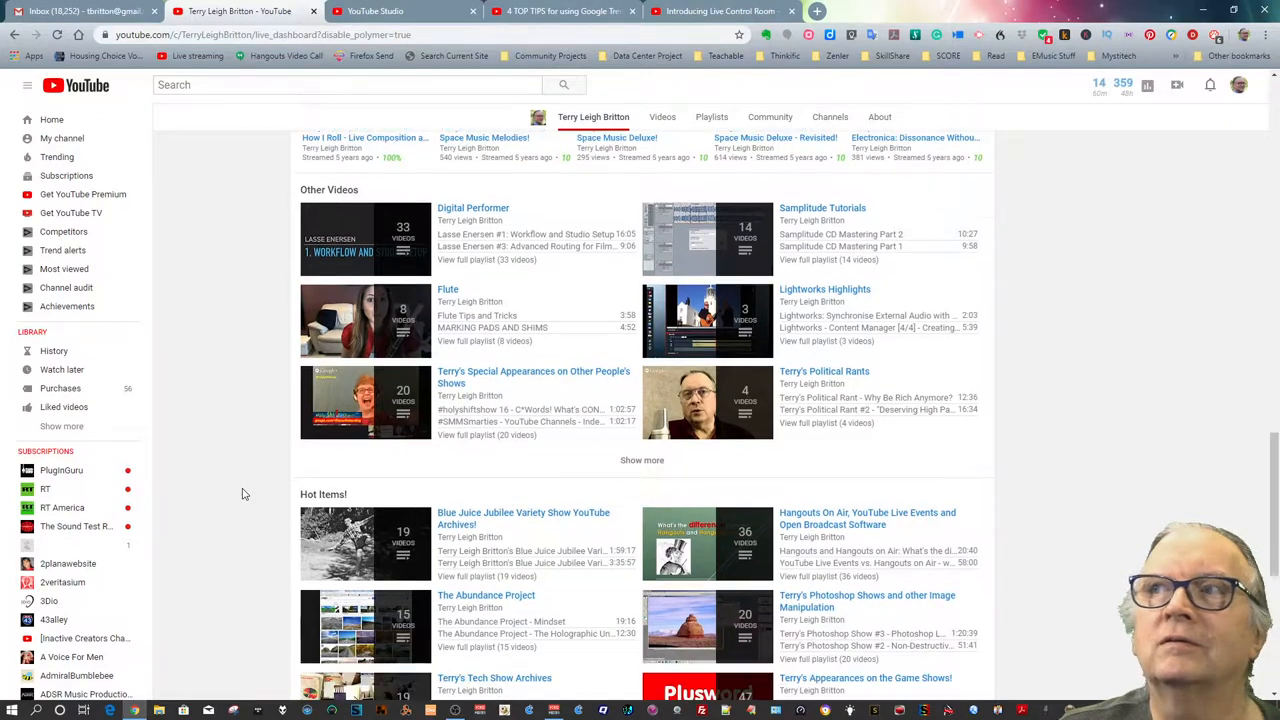
pyautogui.scroll(-3)
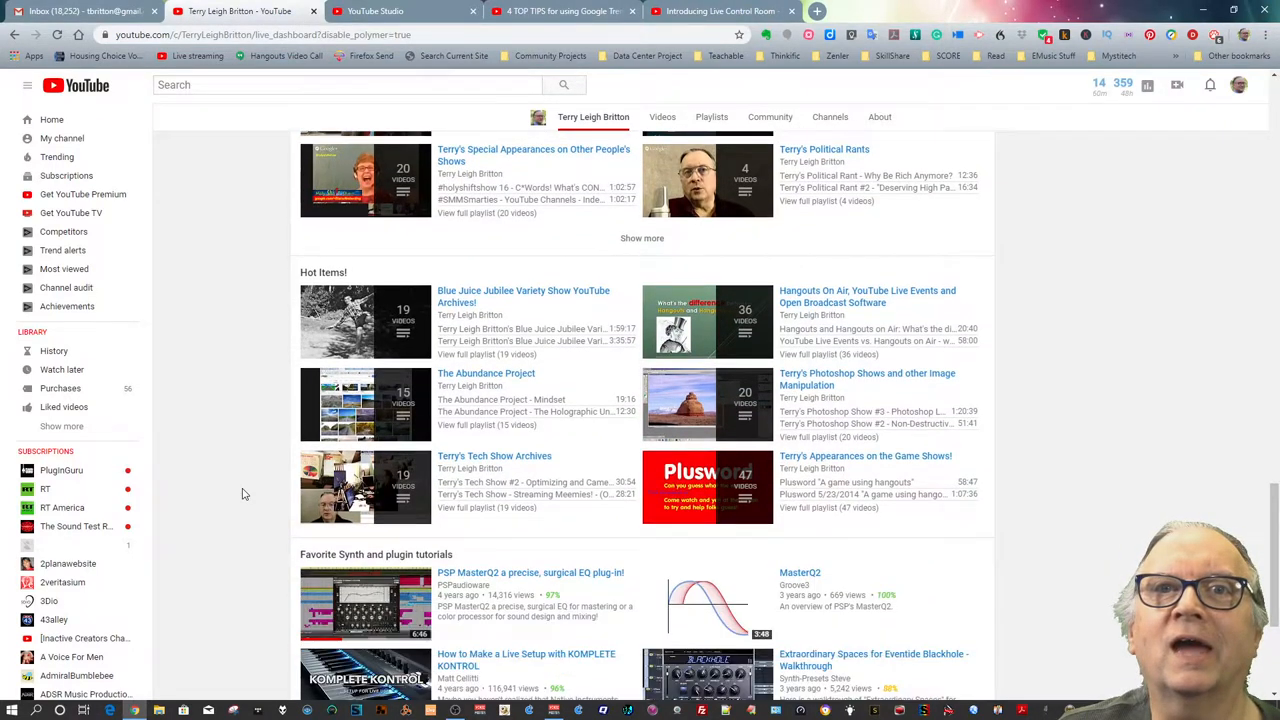
pyautogui.scroll(-3)
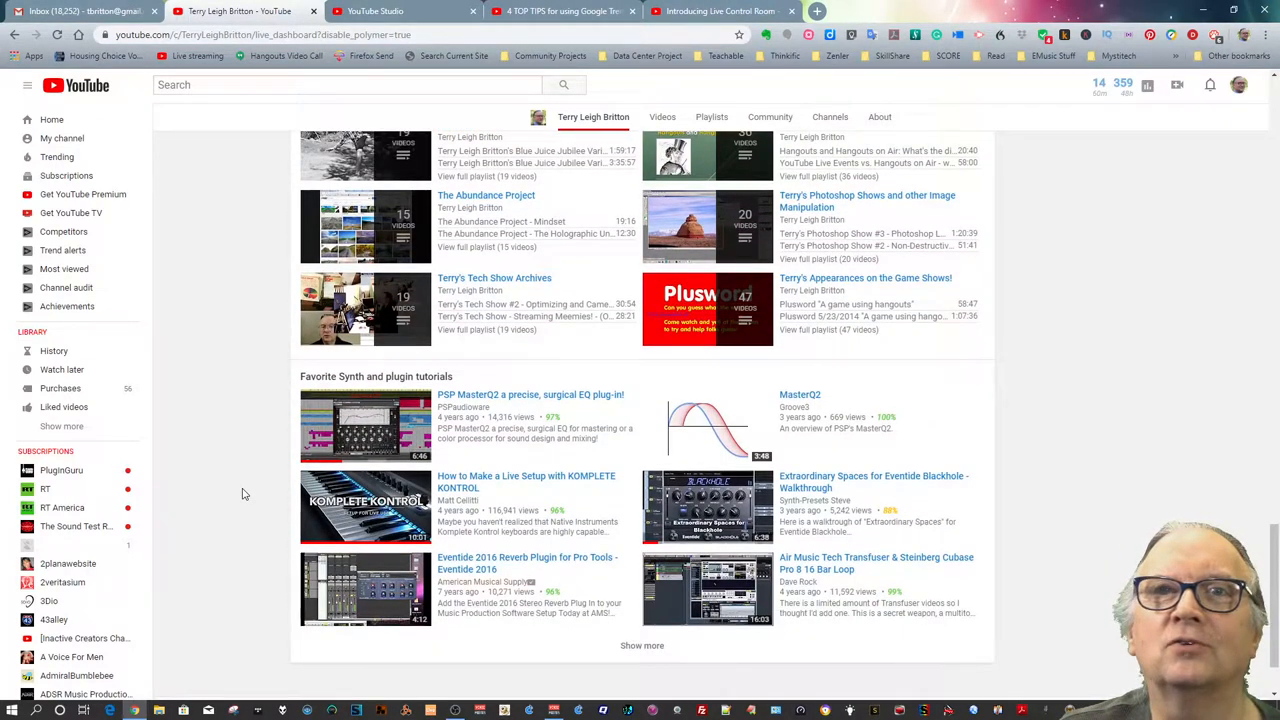
pyautogui.scroll(-3)
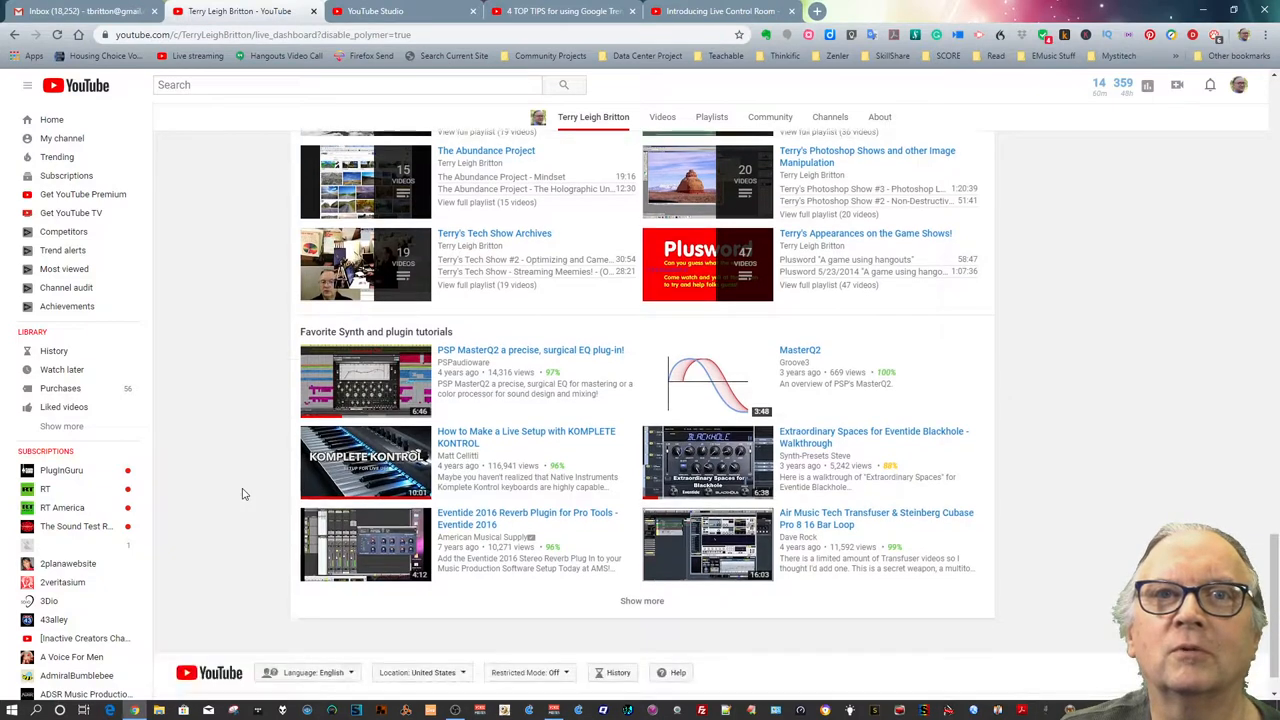
pyautogui.scroll(3)
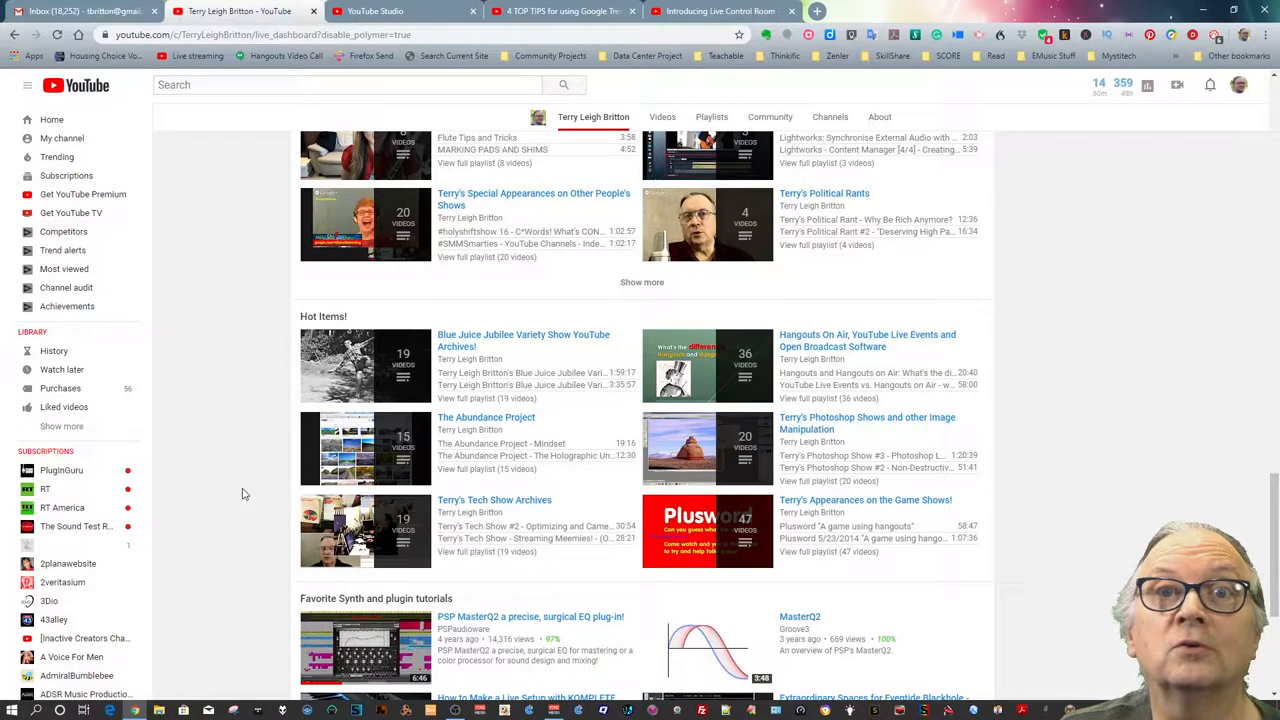
# Scroll back to the top showing the Terry Leigh Britton banner, featured video and Uploads shelf.
pyautogui.scroll(-3)
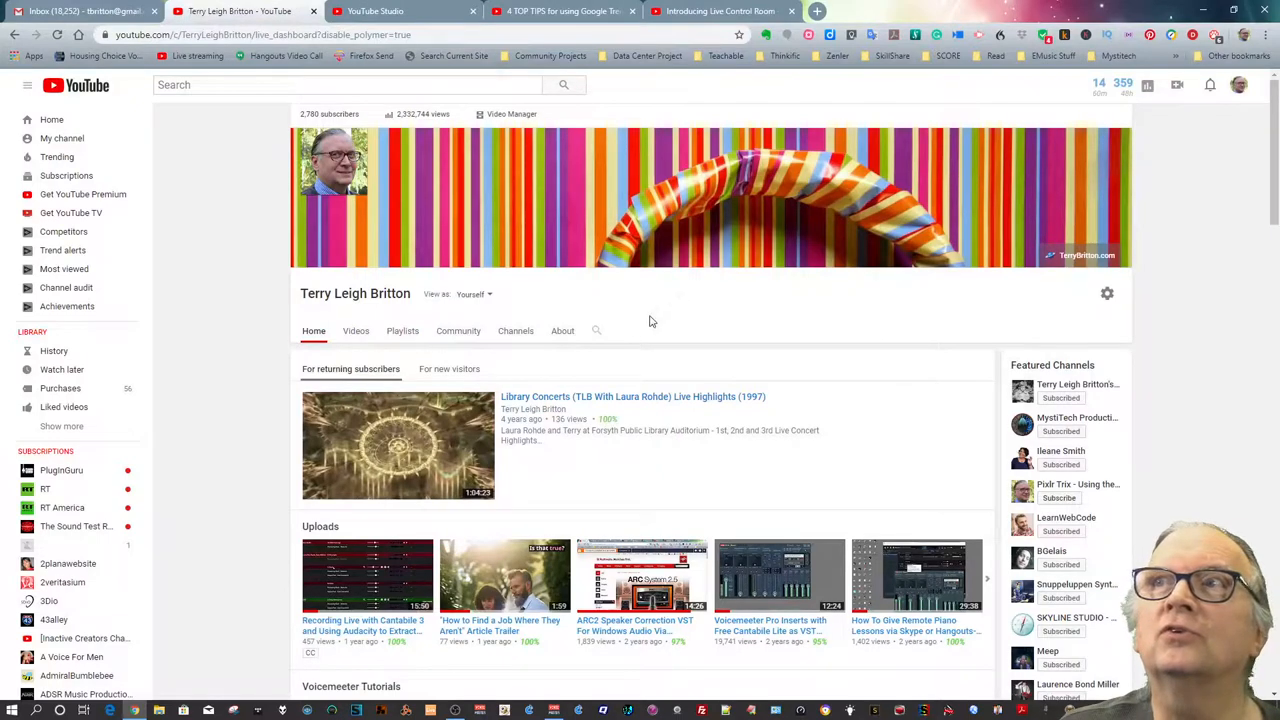
pyautogui.moveTo(596, 332)
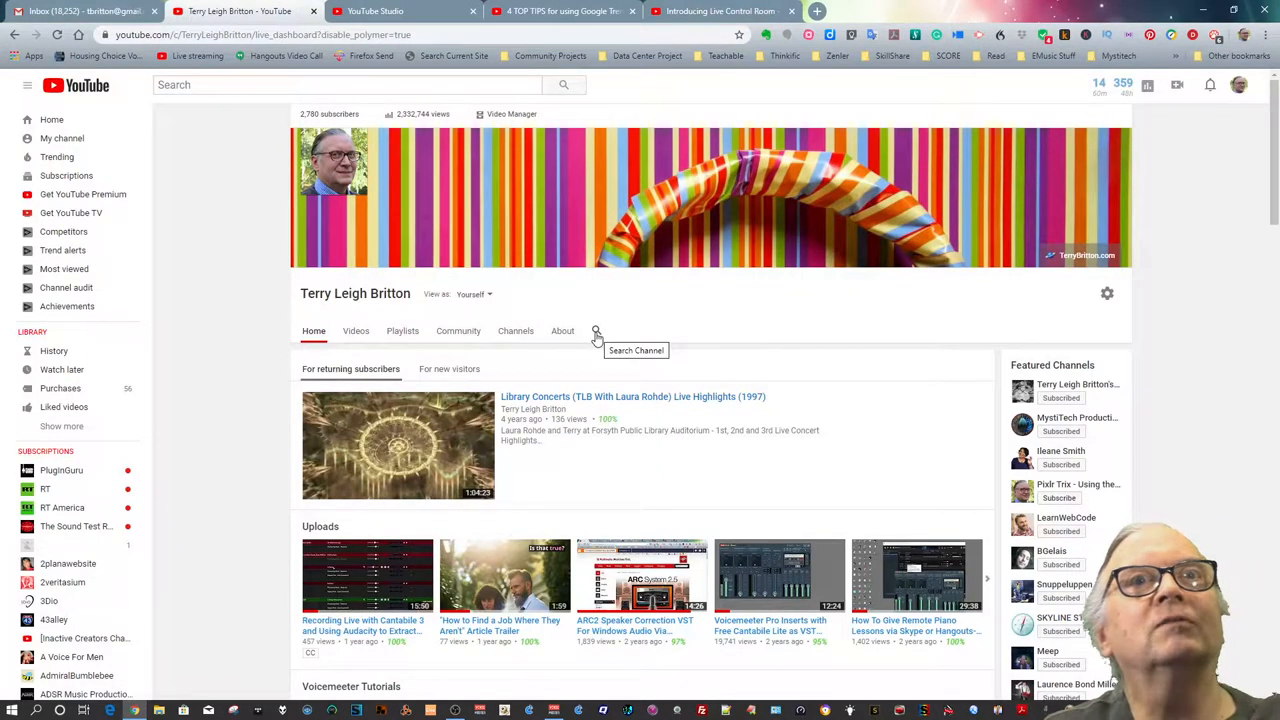
# Open the Search Channel field beside the About tab to search within this channel's videos.
pyautogui.click(596, 330)
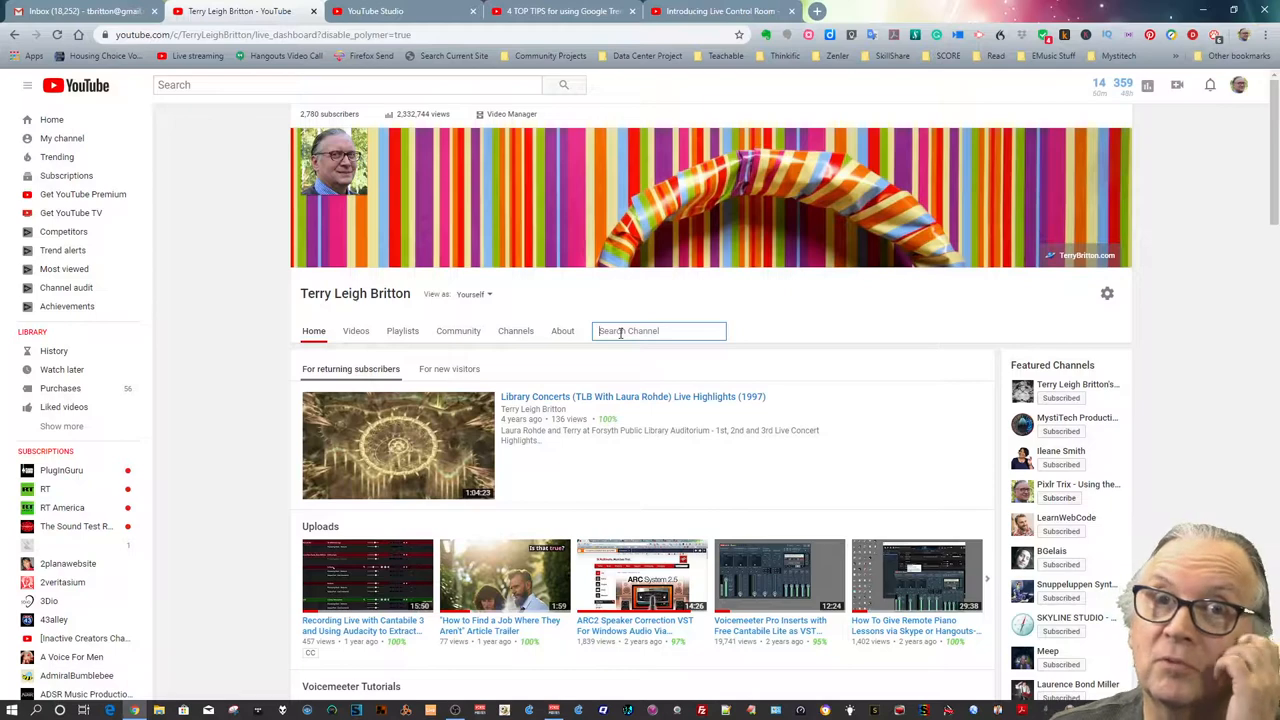
pyautogui.moveTo(530, 280)
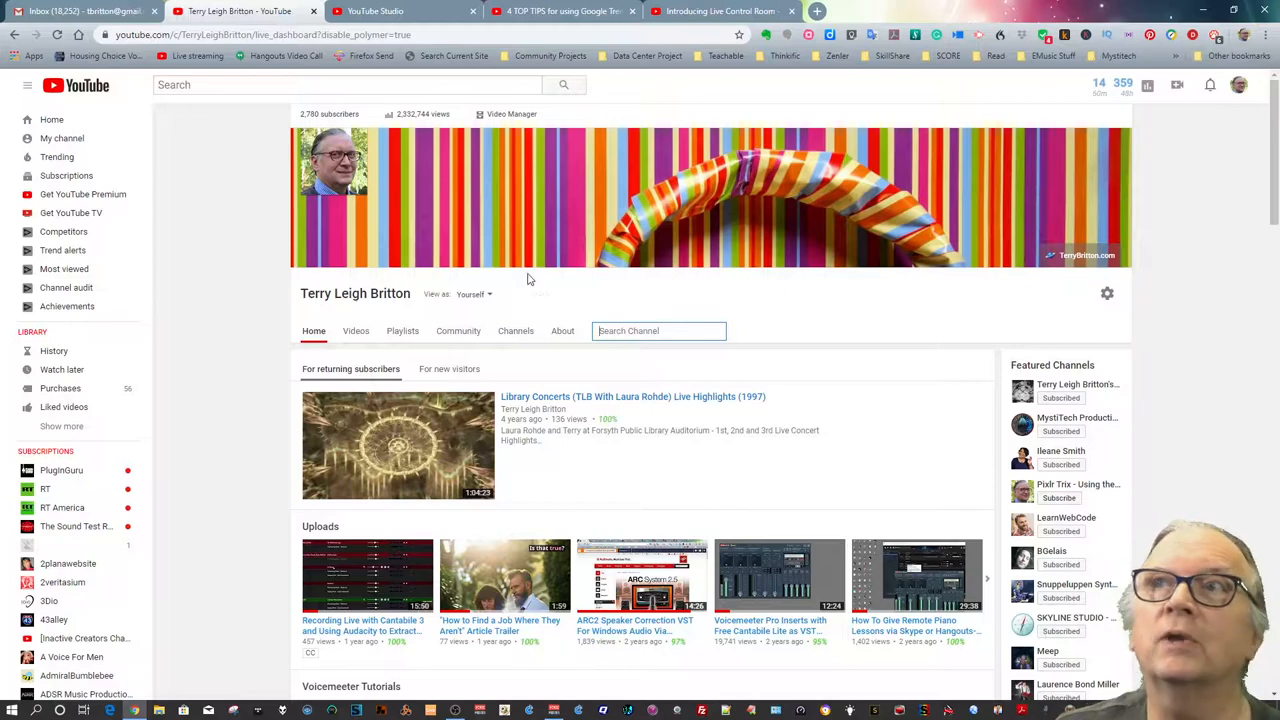
pyautogui.moveTo(442, 164)
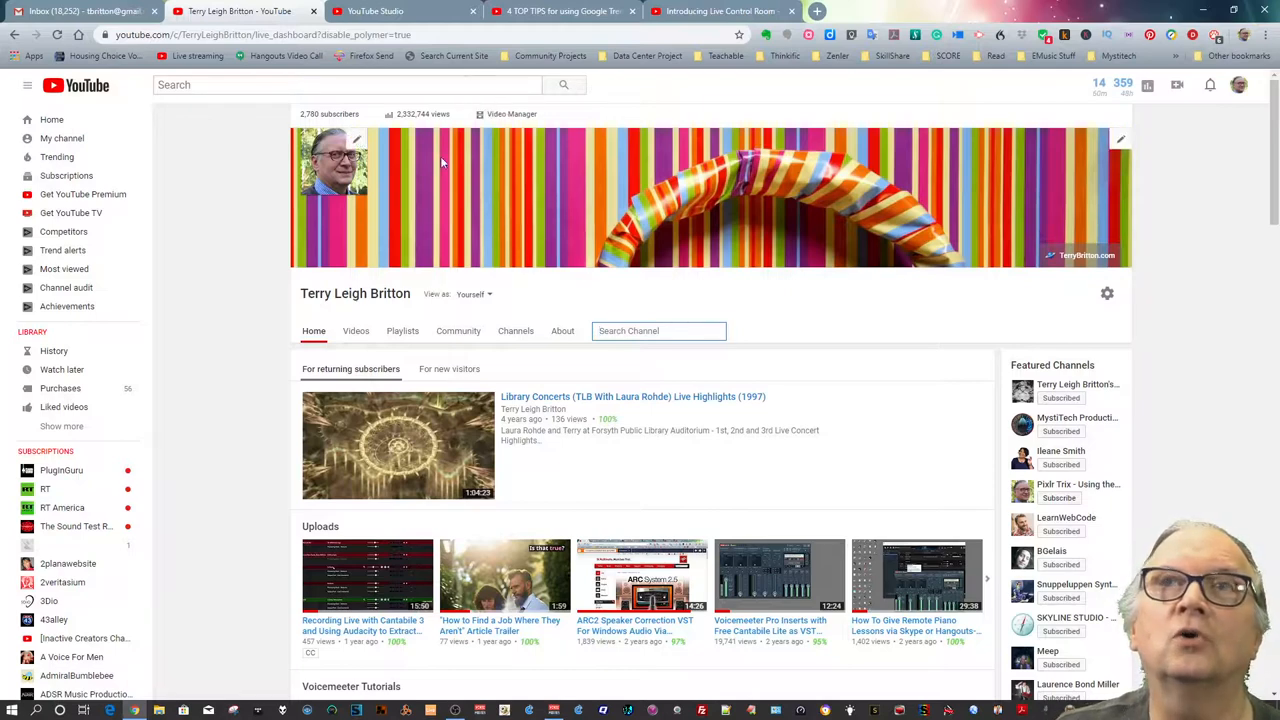
pyautogui.moveTo(238, 424)
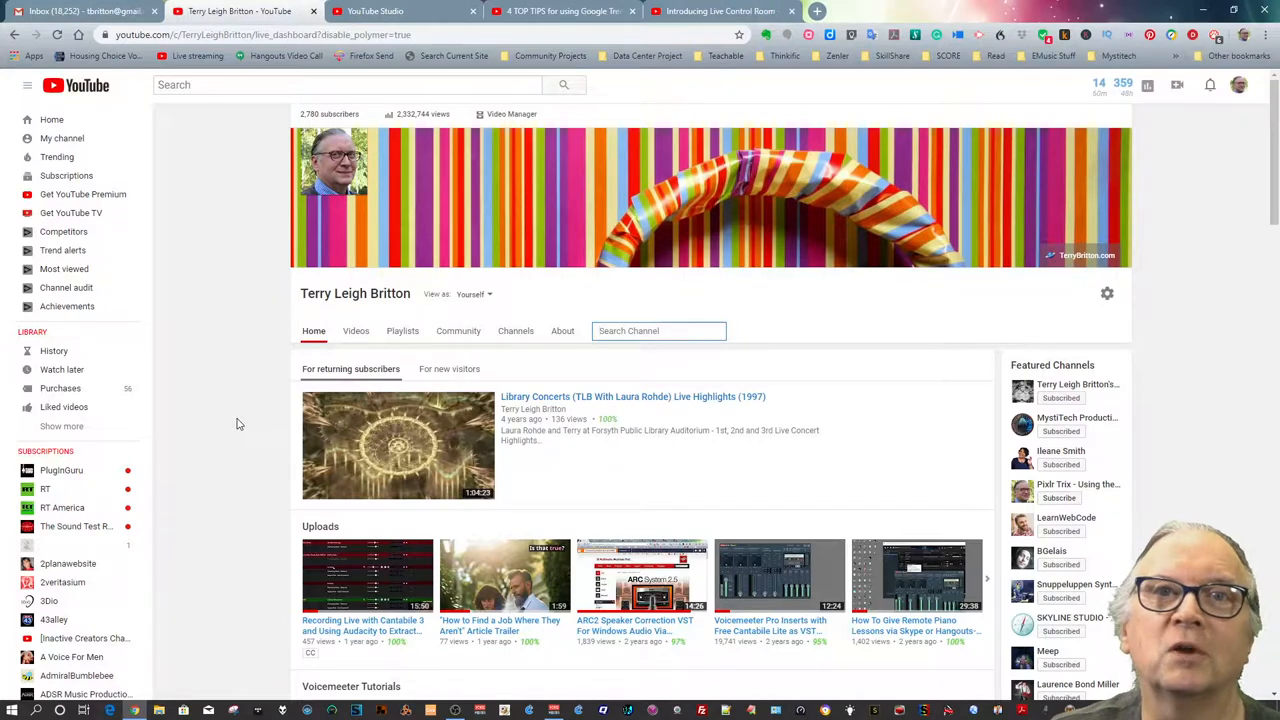